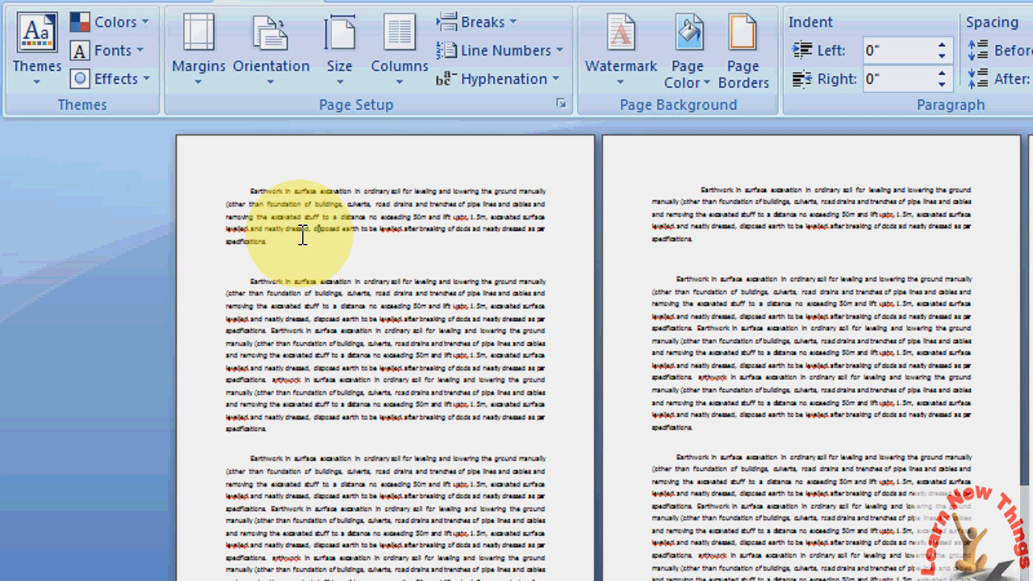
{"action": "mouse_move", "coordinate": [276, 255]}
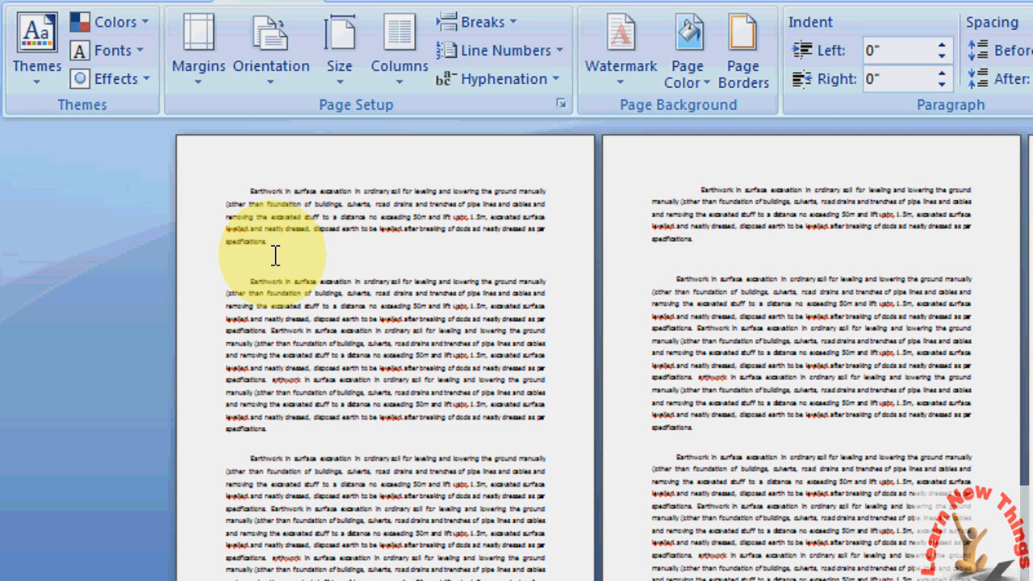
{"action": "mouse_move", "coordinate": [315, 242]}
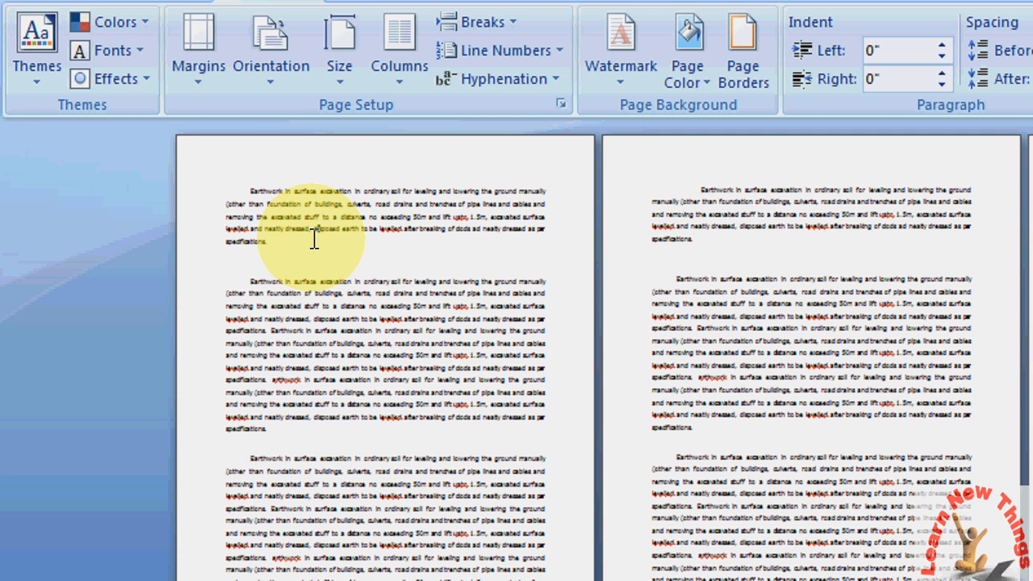
{"action": "mouse_move", "coordinate": [230, 319]}
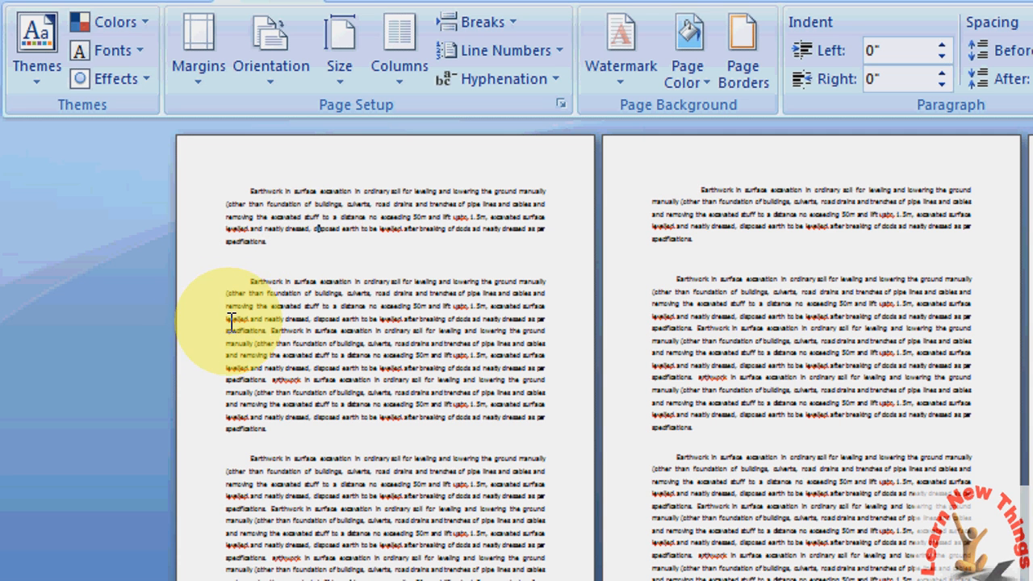
{"action": "mouse_move", "coordinate": [707, 287]}
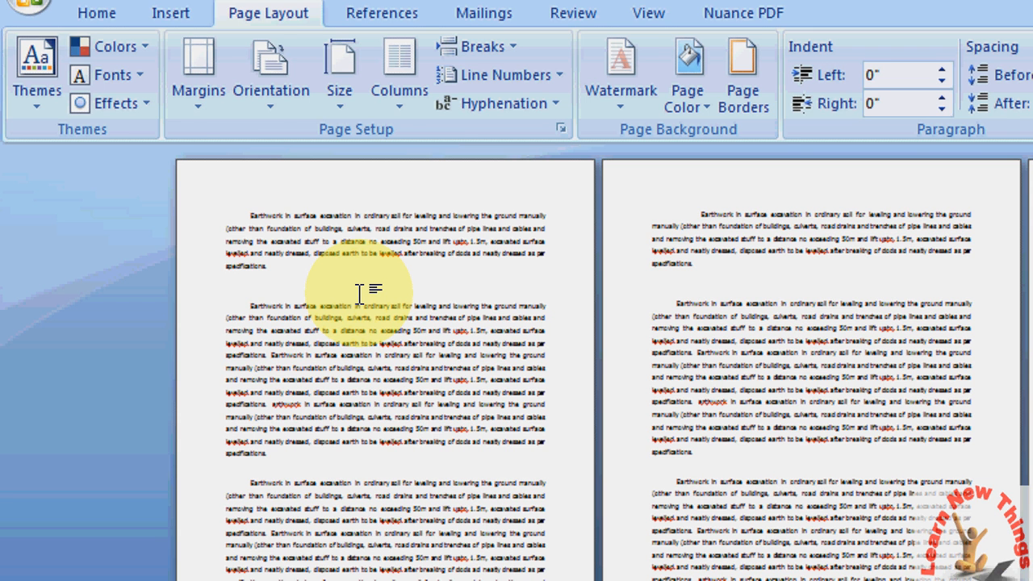
Set a 6-inch top margin for the whole document via Page Setup
{"action": "left_click", "coordinate": [560, 129]}
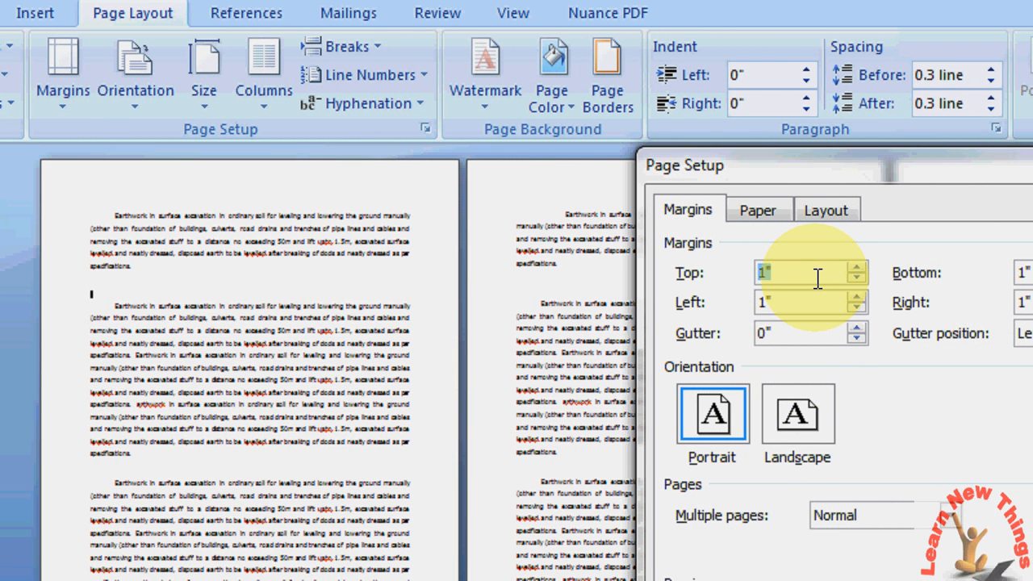
{"action": "type", "text": "6"}
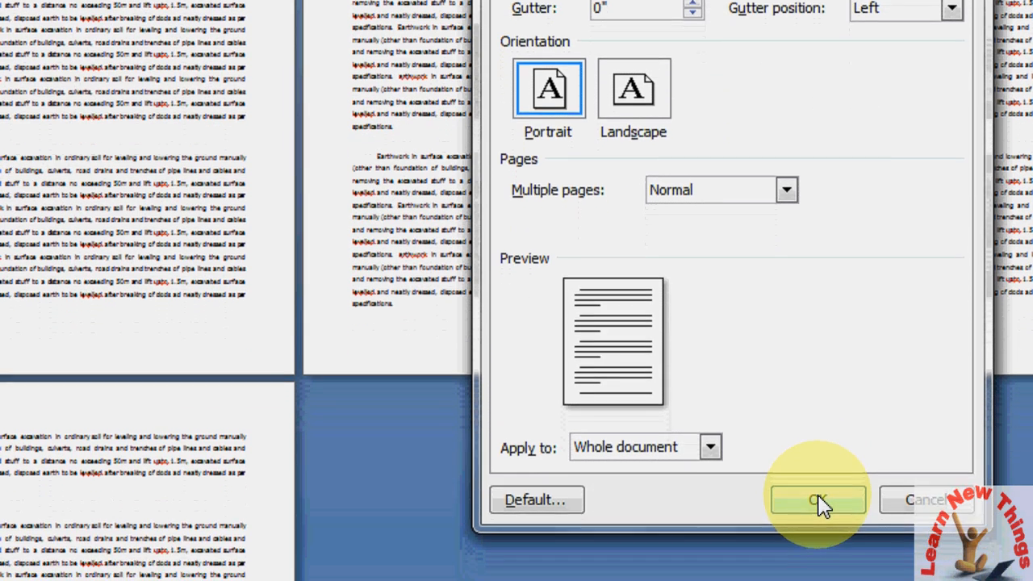
{"action": "left_click", "coordinate": [817, 500]}
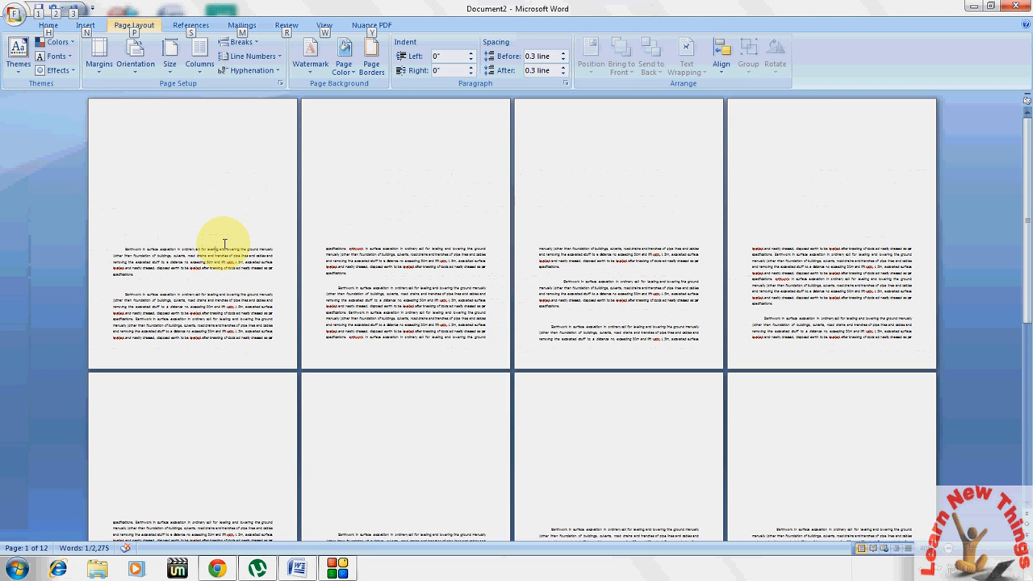
{"action": "mouse_move", "coordinate": [640, 224]}
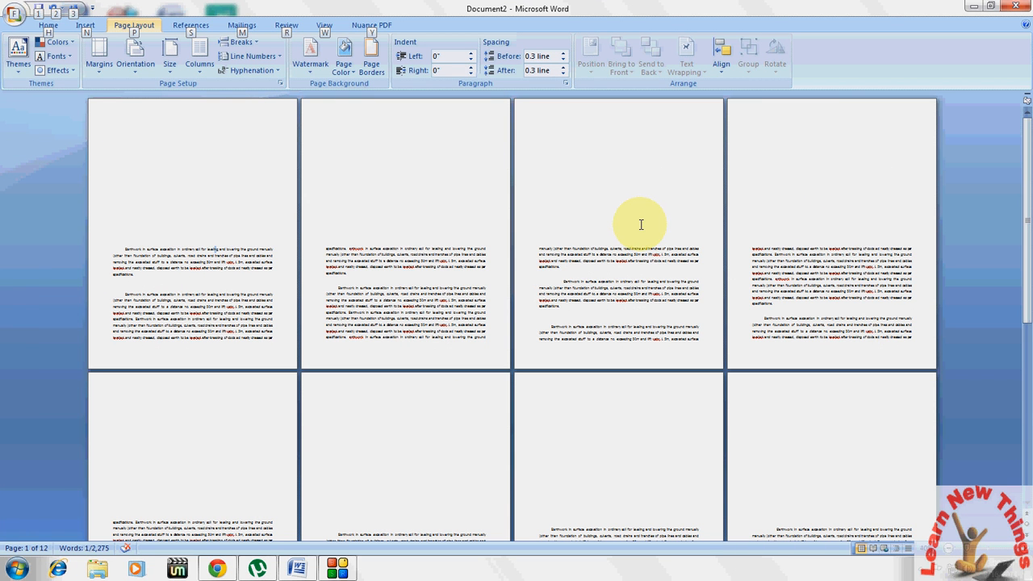
{"action": "mouse_move", "coordinate": [300, 498]}
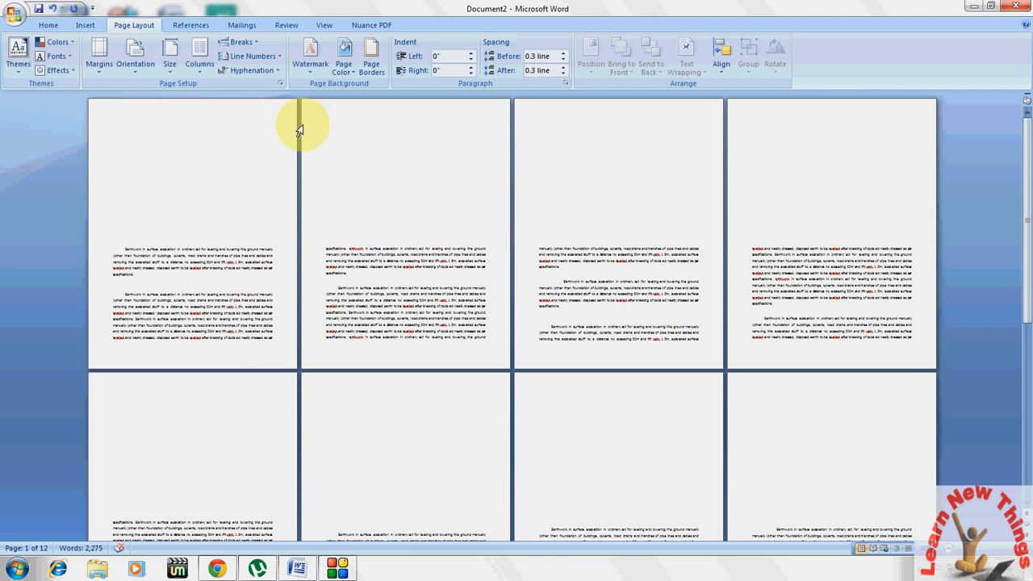
{"action": "mouse_move", "coordinate": [369, 121]}
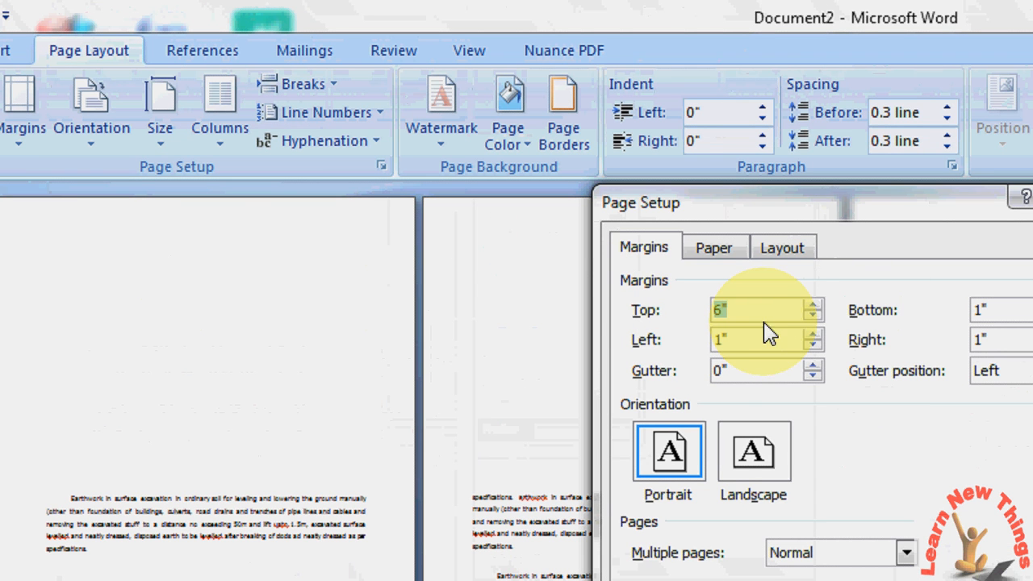
Set the top margin to 1.2 inches from this point forward
{"action": "type", "text": "1"}
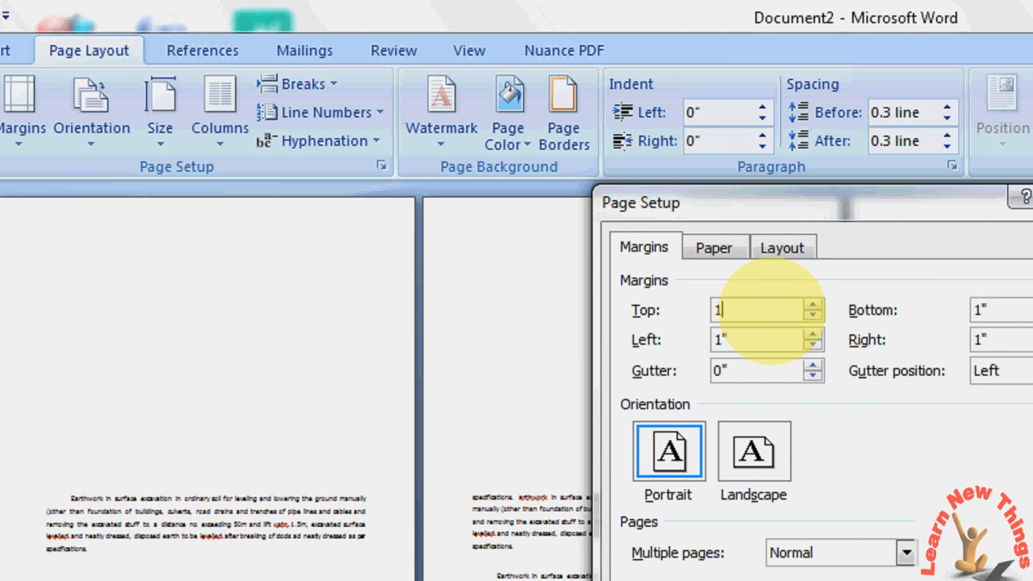
{"action": "type", "text": ".2"}
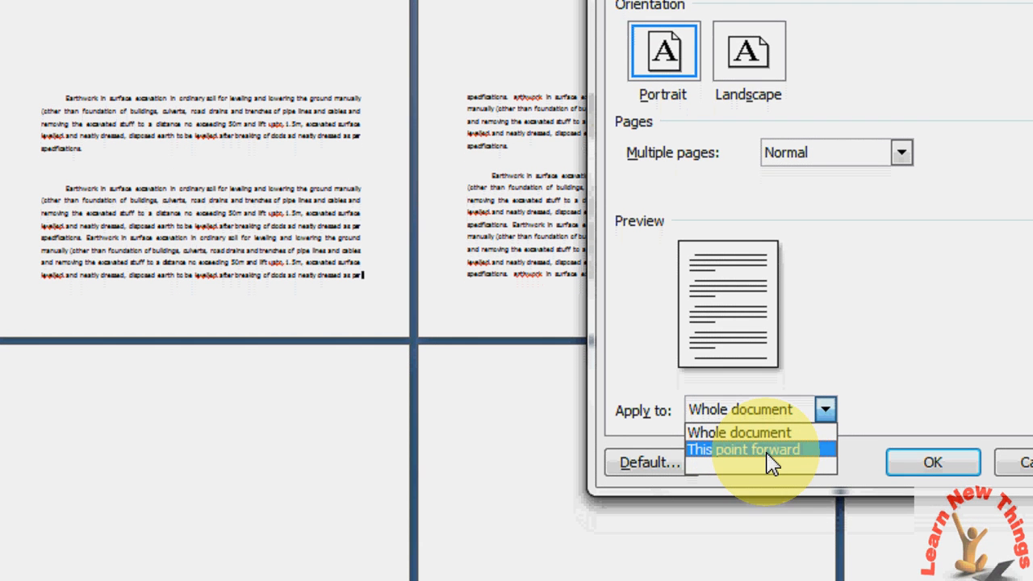
{"action": "left_click", "coordinate": [743, 448]}
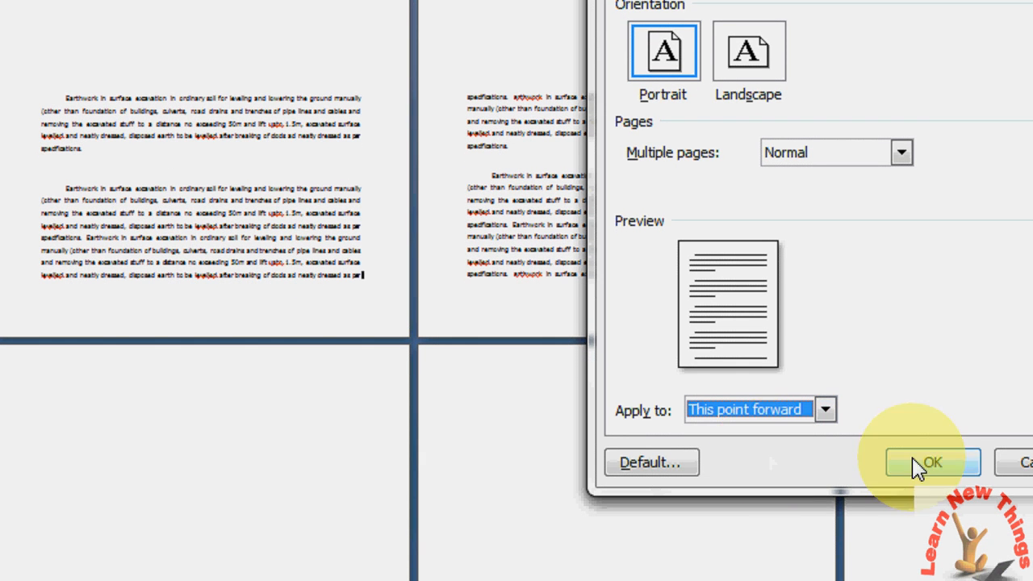
{"action": "left_click", "coordinate": [933, 462]}
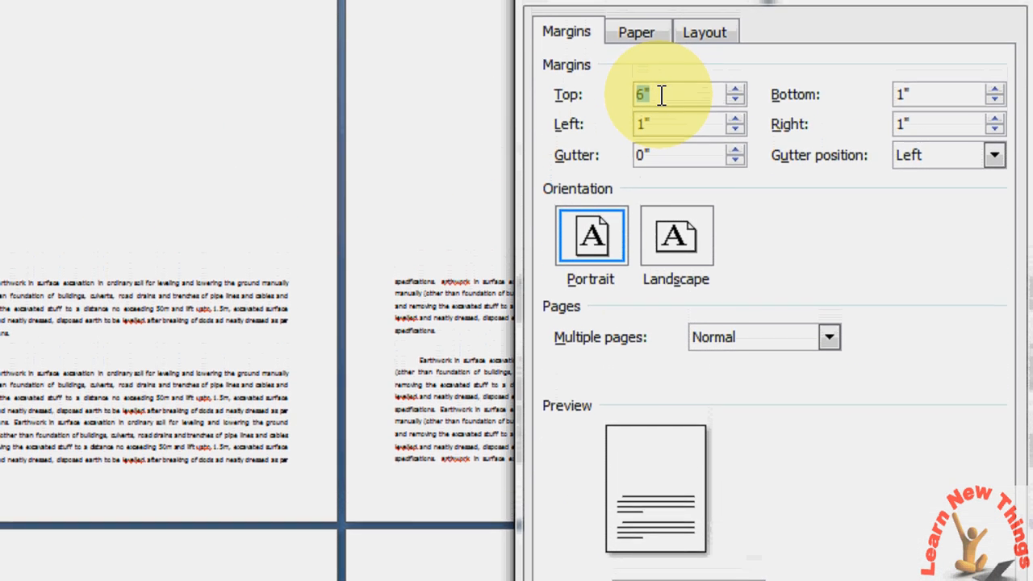
Apply a 1.2-inch top margin from a later cursor point forward
{"action": "type", "text": "1.2"}
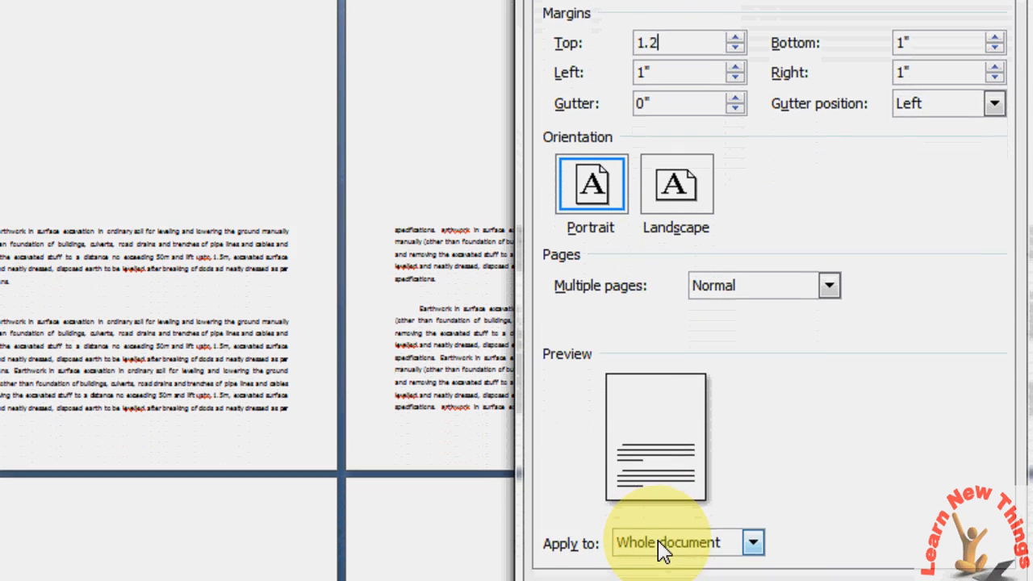
{"action": "left_click", "coordinate": [752, 543]}
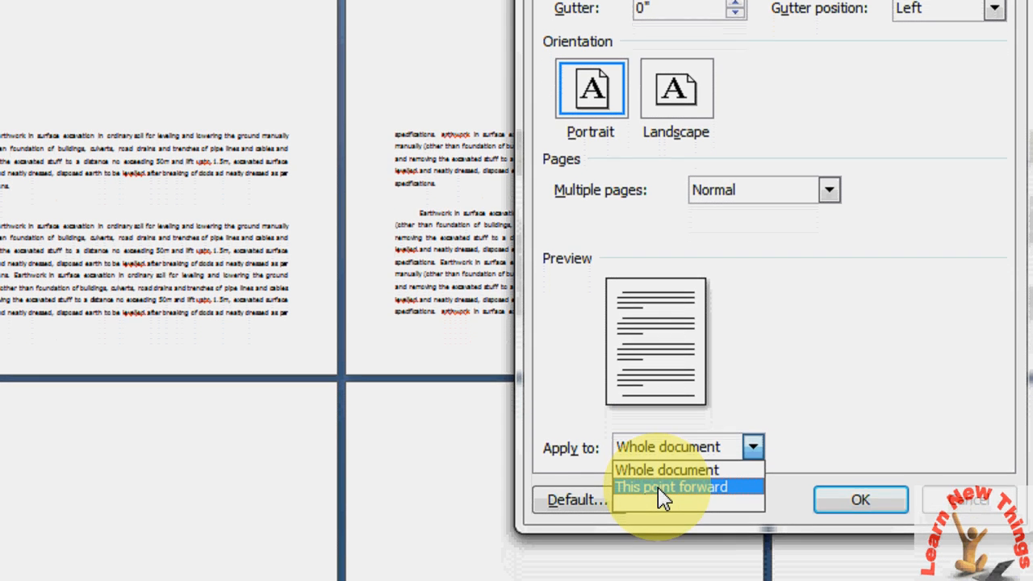
{"action": "left_click", "coordinate": [670, 487]}
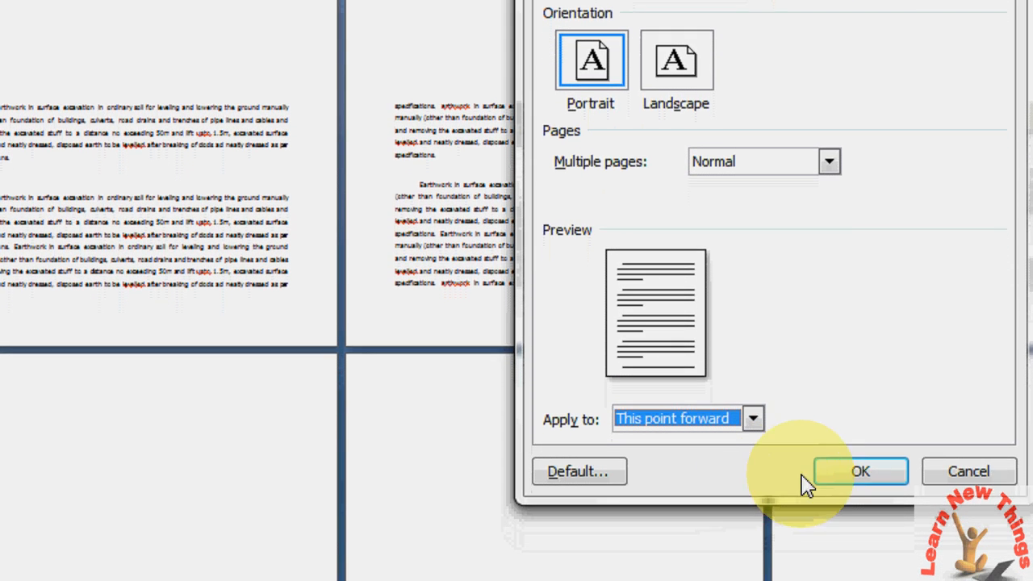
{"action": "left_click", "coordinate": [859, 471]}
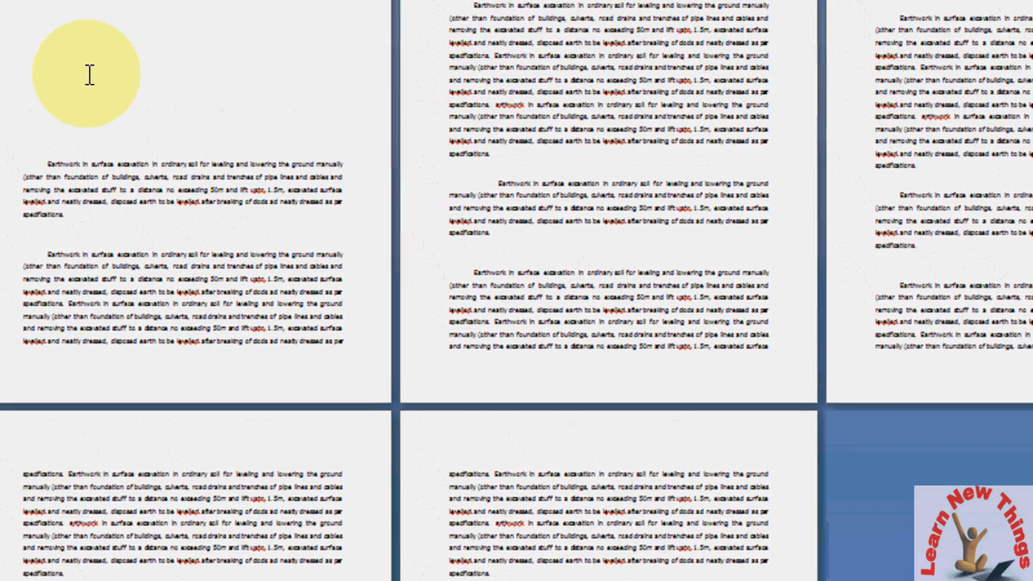
{"action": "scroll", "scroll_direction": "down", "scroll_amount": 3}
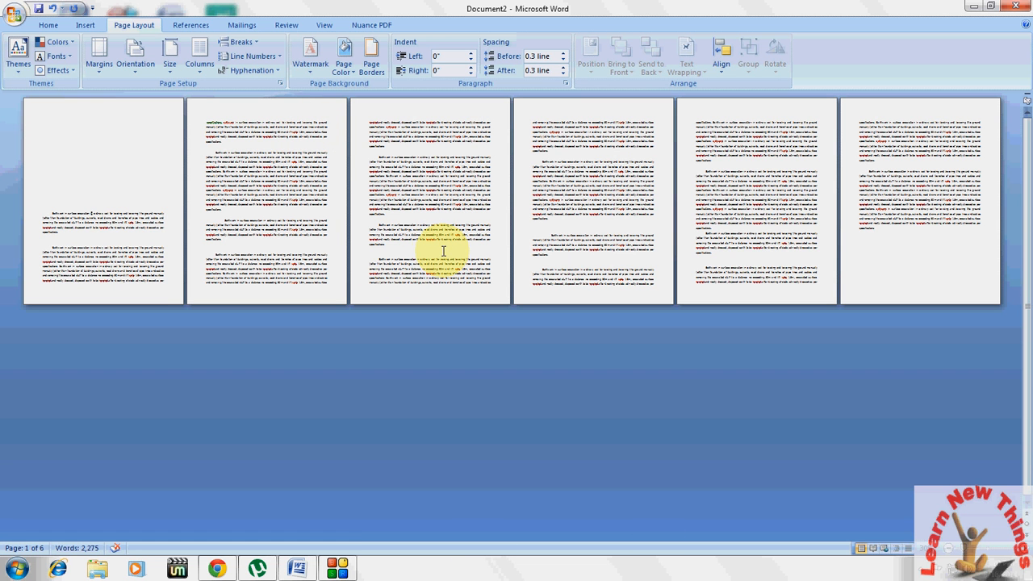
{"action": "mouse_move", "coordinate": [520, 290]}
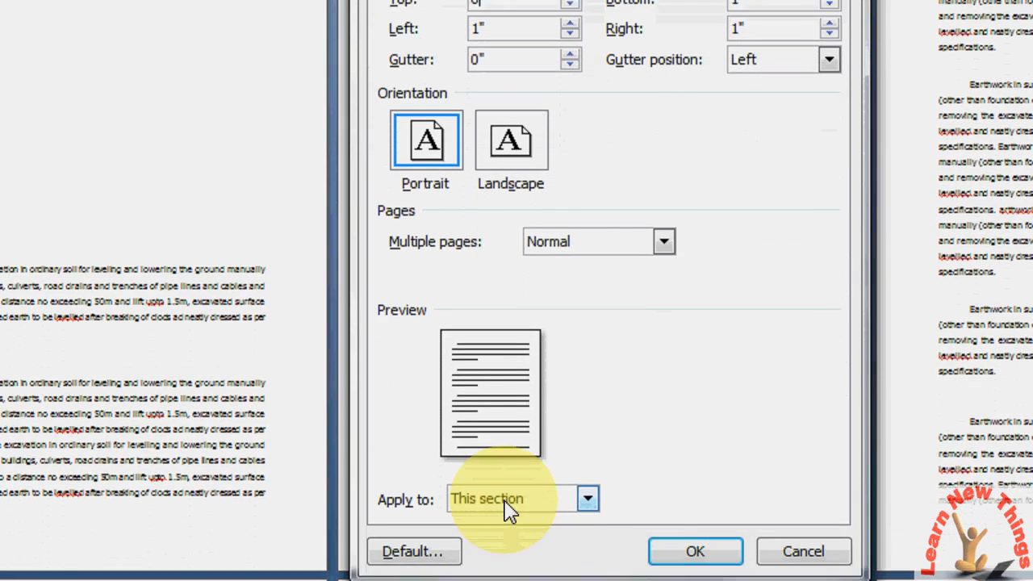
Change Apply to from This section to This point forward and confirm
{"action": "left_click", "coordinate": [523, 497]}
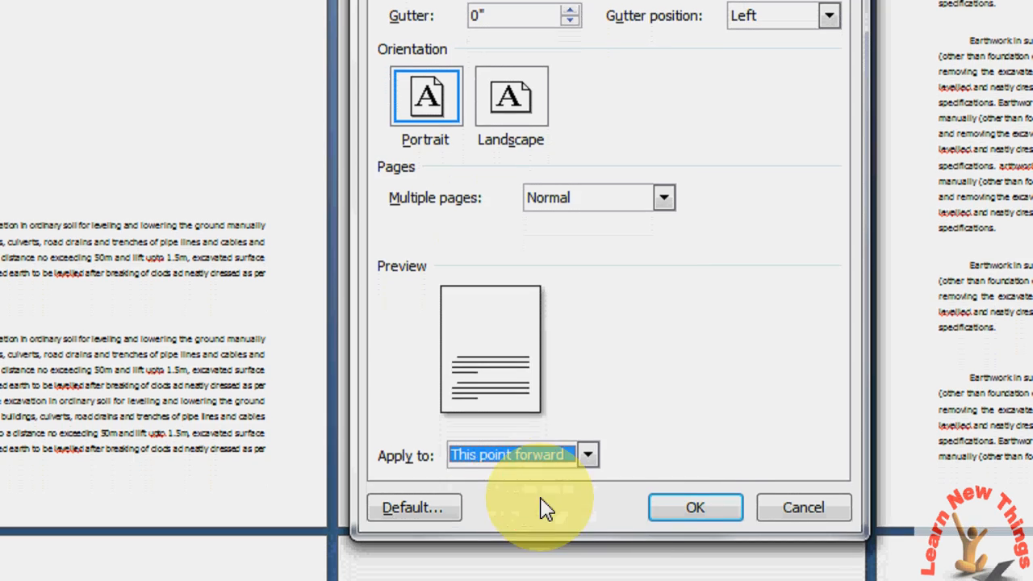
{"action": "left_click", "coordinate": [694, 507]}
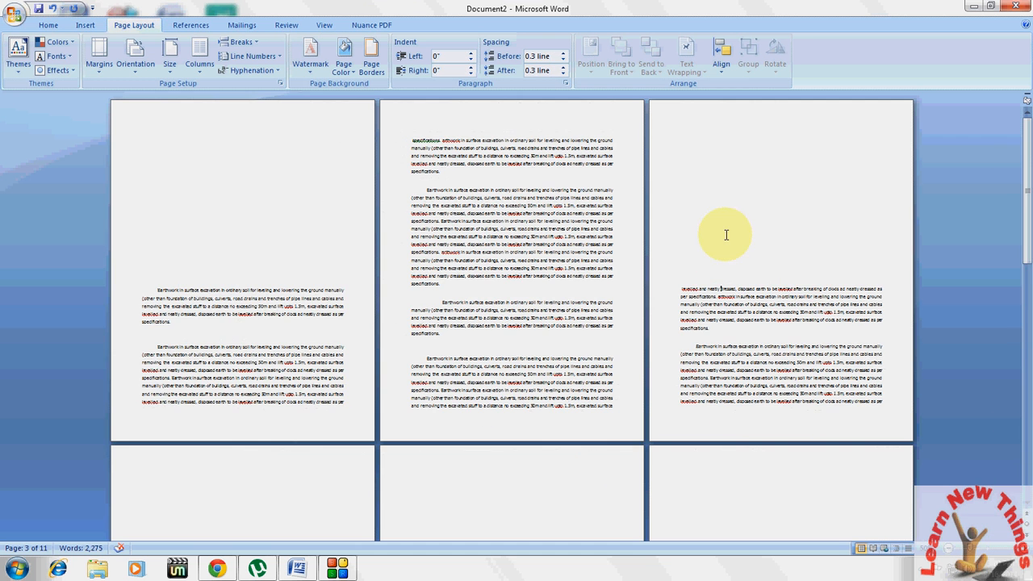
Apply the normal top margin from this point forward so only page one starts low
{"action": "scroll", "scroll_direction": "down", "scroll_amount": 3}
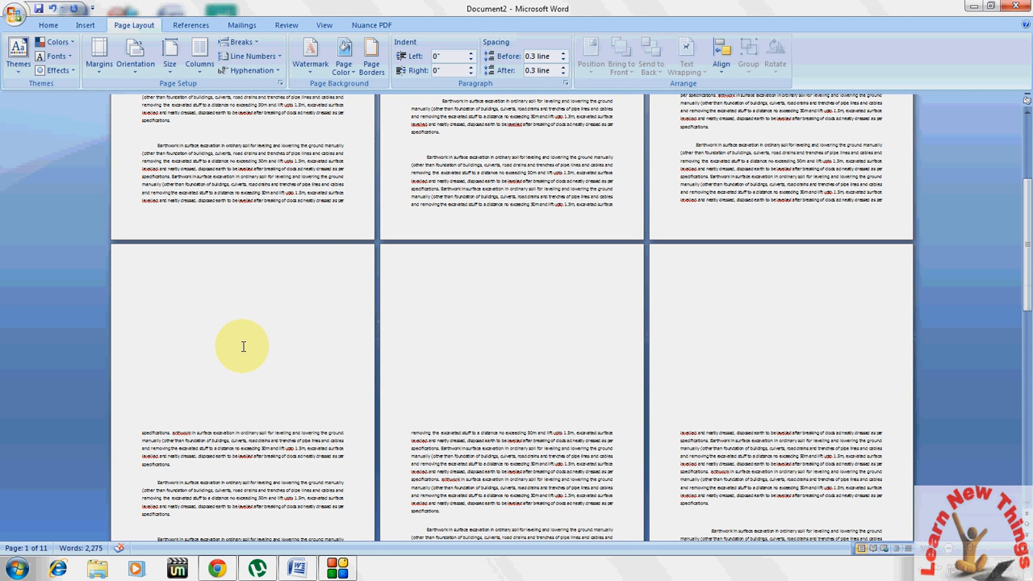
{"action": "mouse_move", "coordinate": [236, 334]}
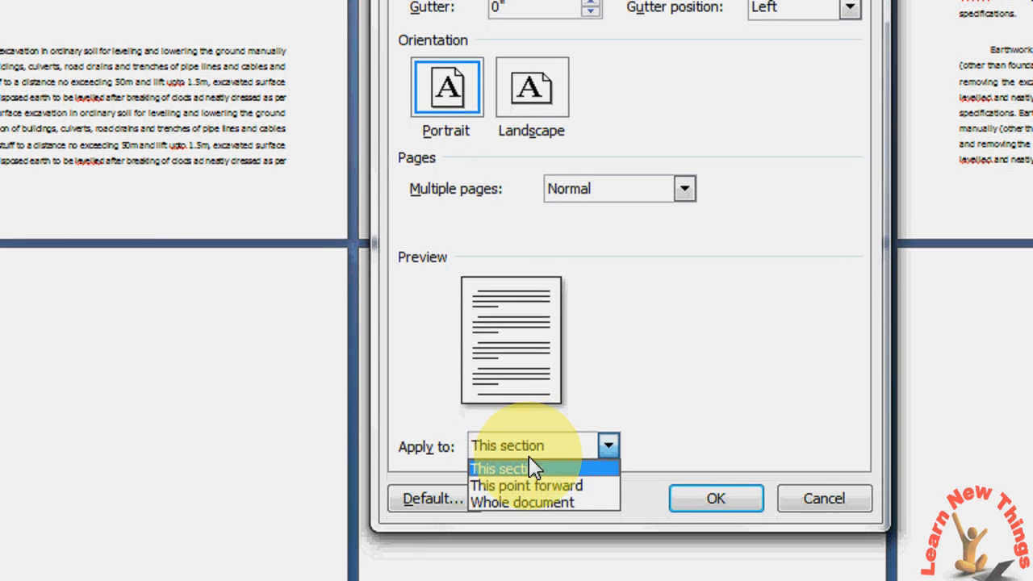
{"action": "left_click", "coordinate": [526, 485]}
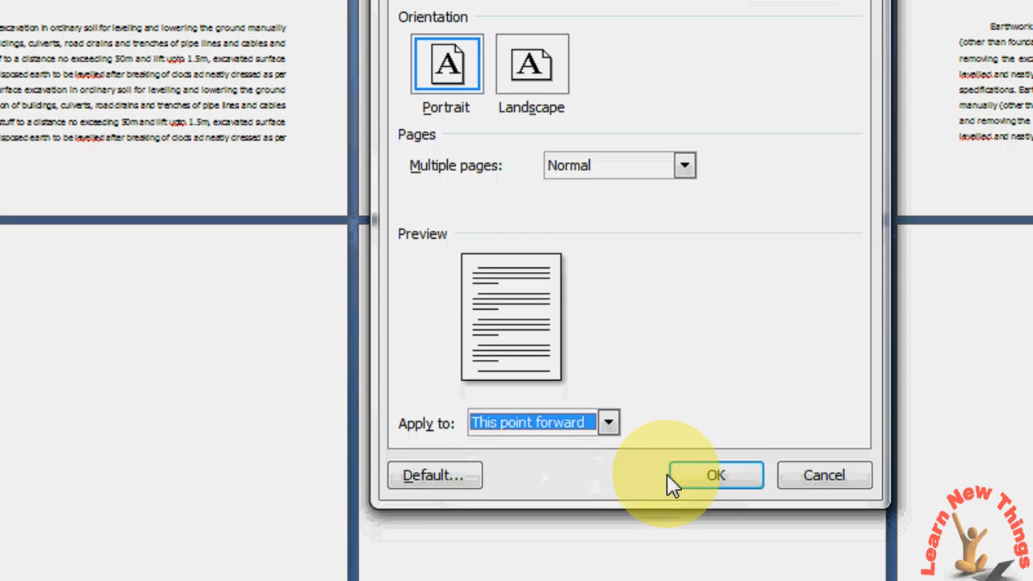
{"action": "left_click", "coordinate": [713, 475]}
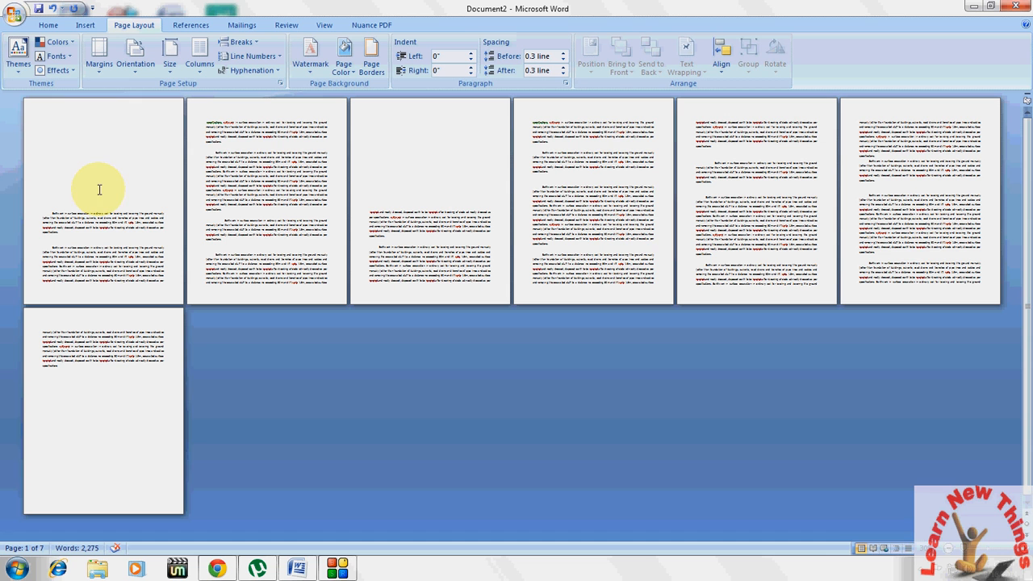
{"action": "mouse_move", "coordinate": [113, 184]}
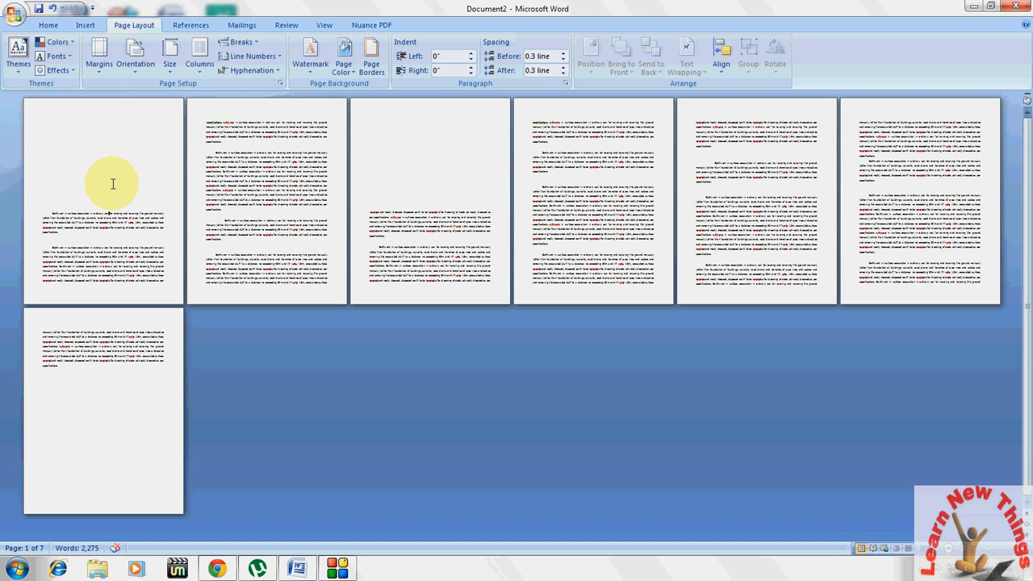
{"action": "mouse_move", "coordinate": [232, 119]}
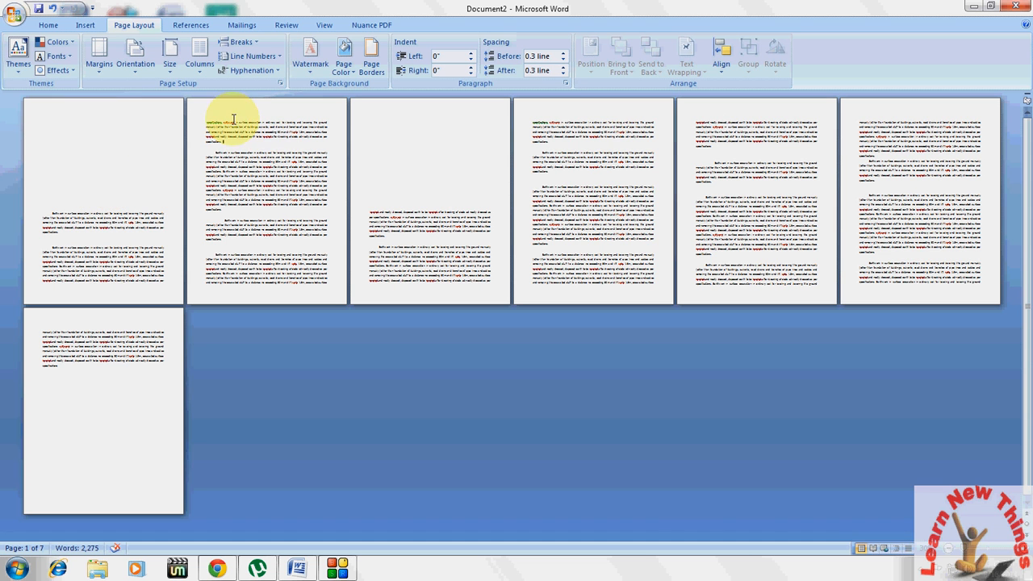
{"action": "mouse_move", "coordinate": [432, 196]}
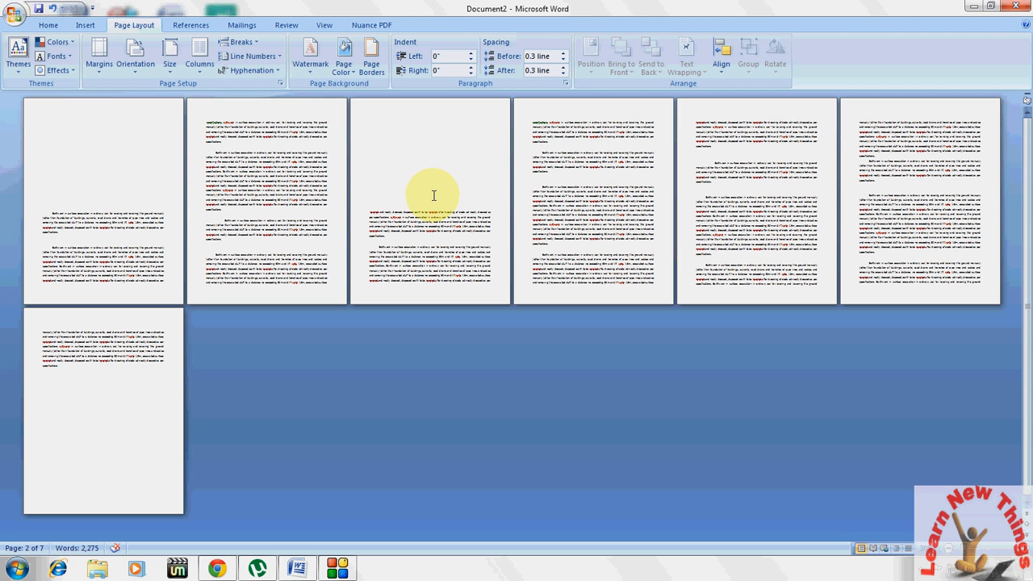